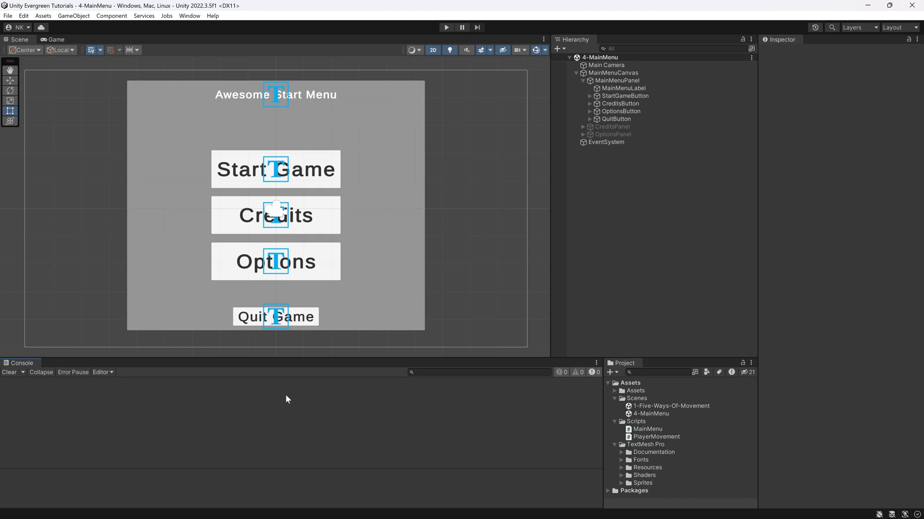
# Show the File menu with its file and build commands for the project.
pyautogui.click(7, 17)
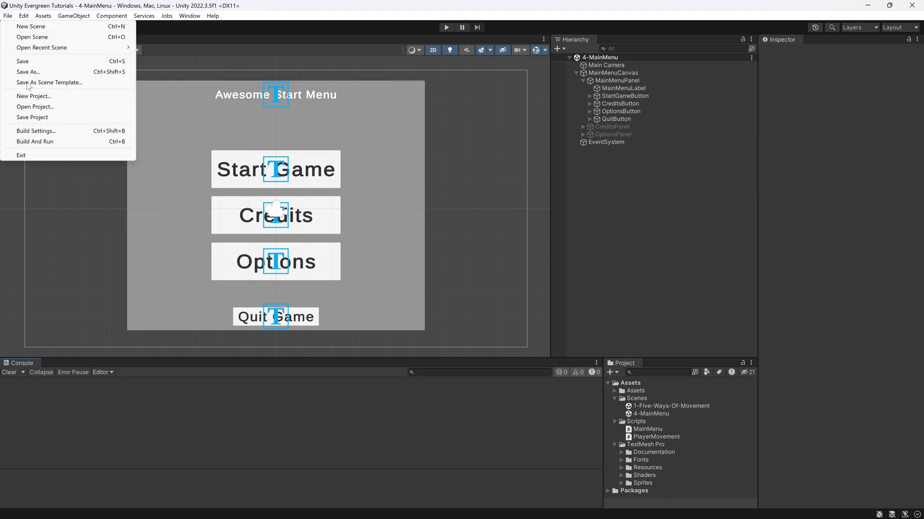
# Bring up Build Settings with 4-MainMenu and 1-Five-Ways-Of-Movement as included scenes.
pyautogui.click(36, 131)
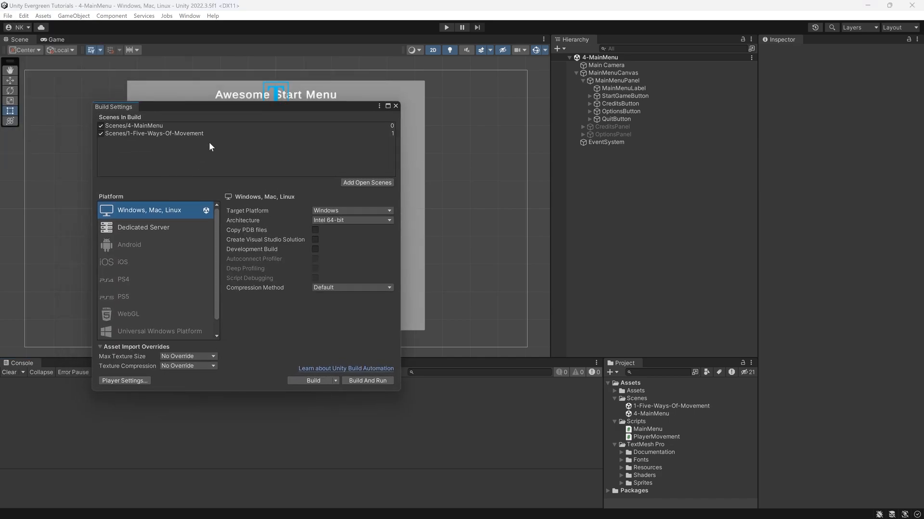
pyautogui.click(154, 133)
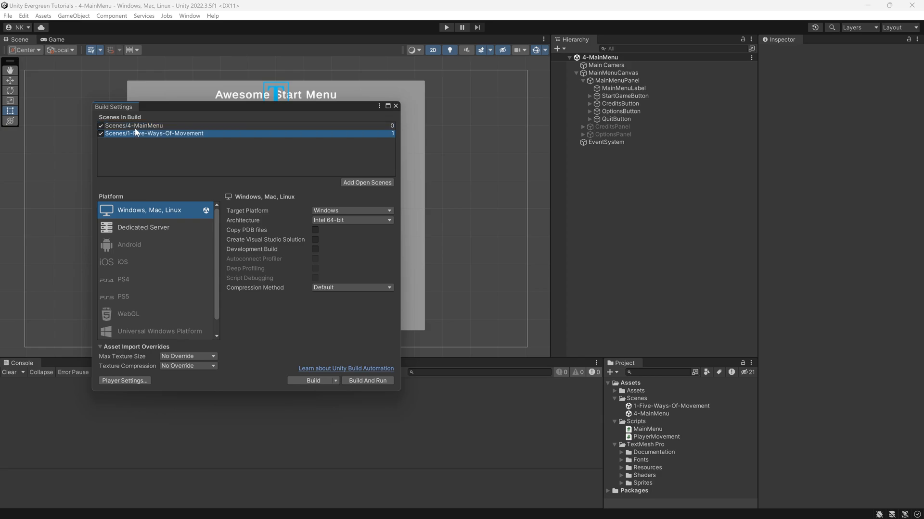
pyautogui.click(133, 125)
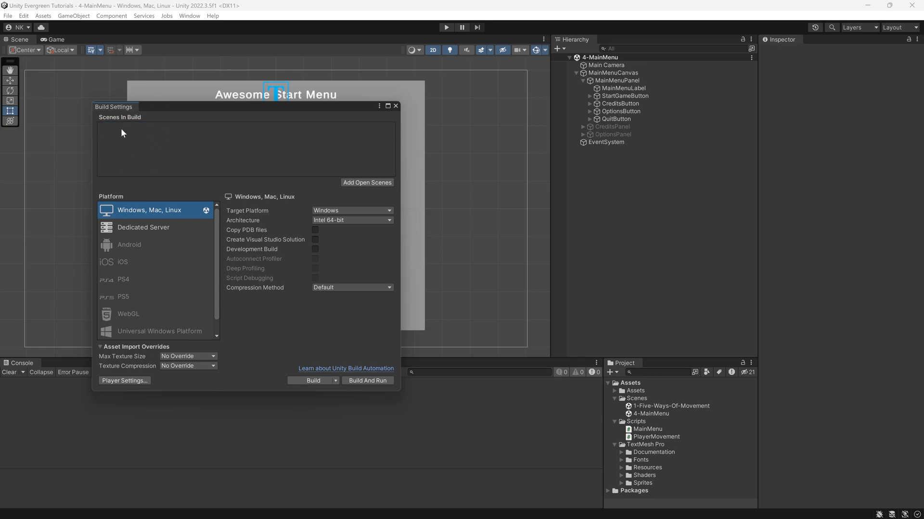
pyautogui.moveTo(192, 127)
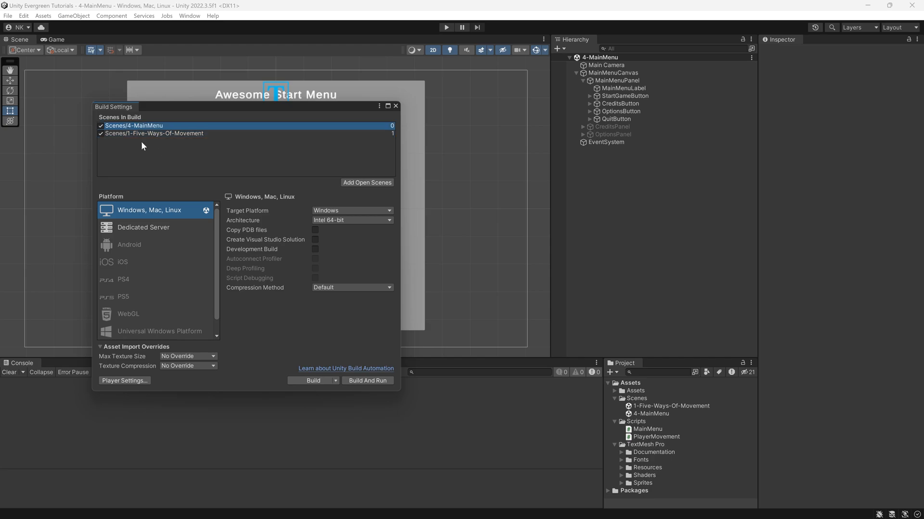
pyautogui.moveTo(166, 173)
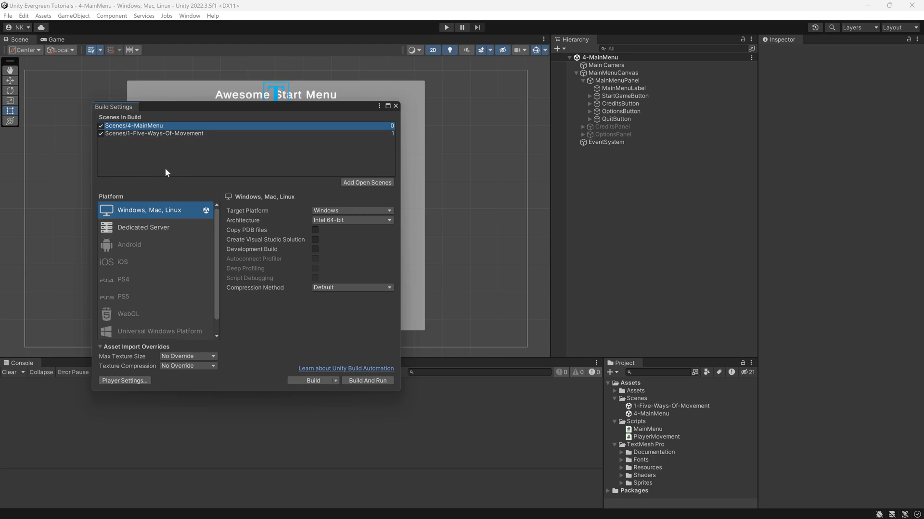
pyautogui.moveTo(171, 302)
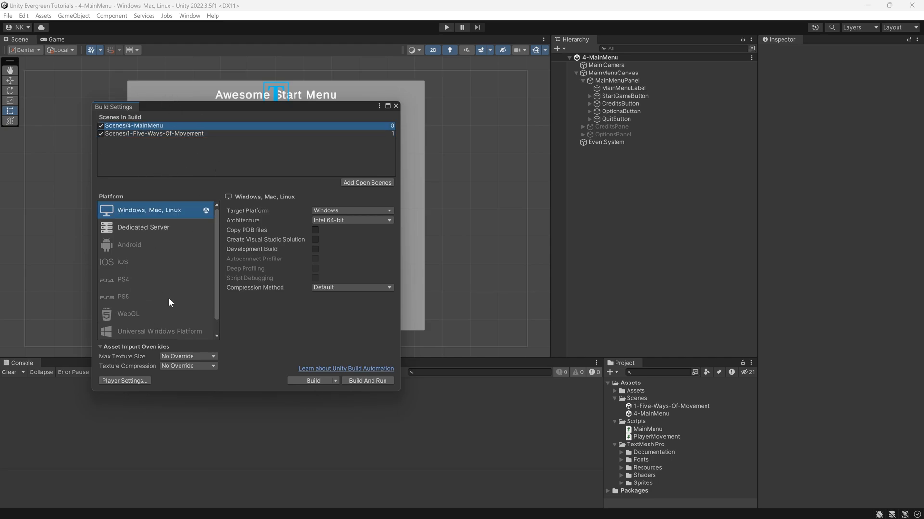
pyautogui.moveTo(149, 288)
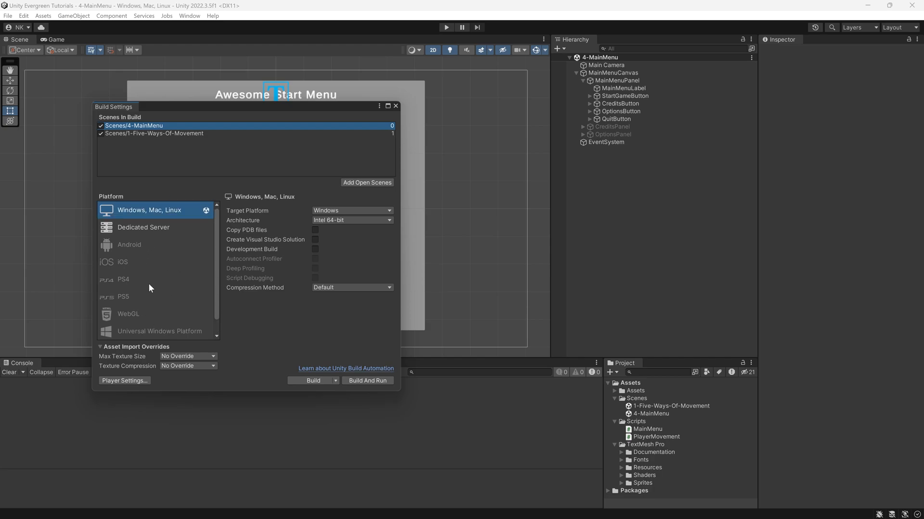
# Review Android and Dedicated Server options, then target Windows, Mac, Linux.
pyautogui.click(129, 244)
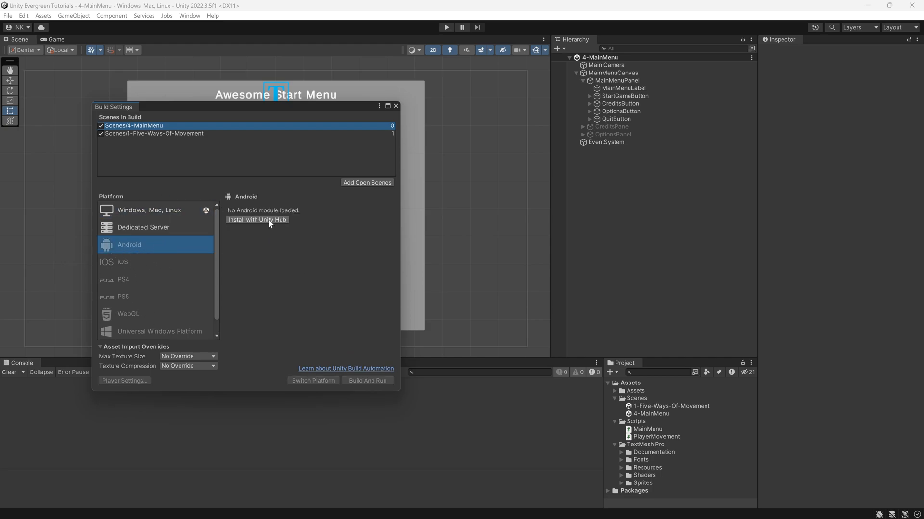
pyautogui.moveTo(147, 233)
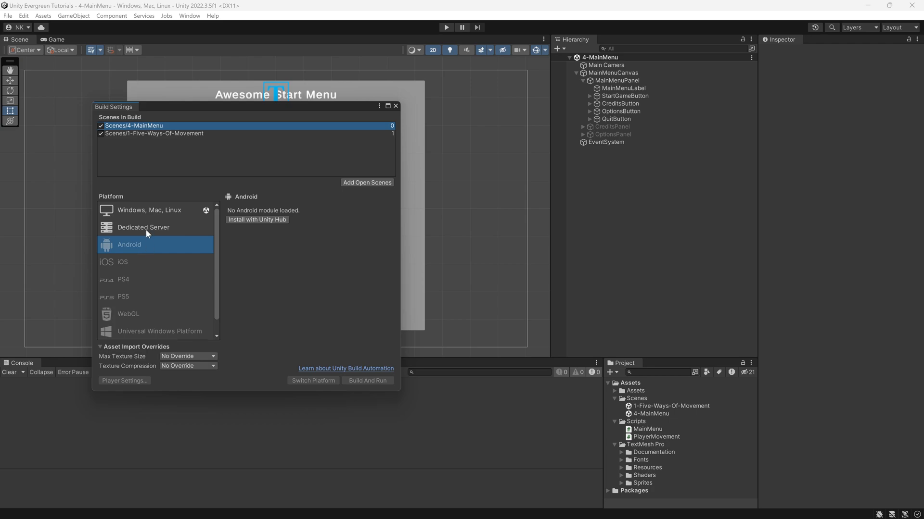
pyautogui.click(143, 227)
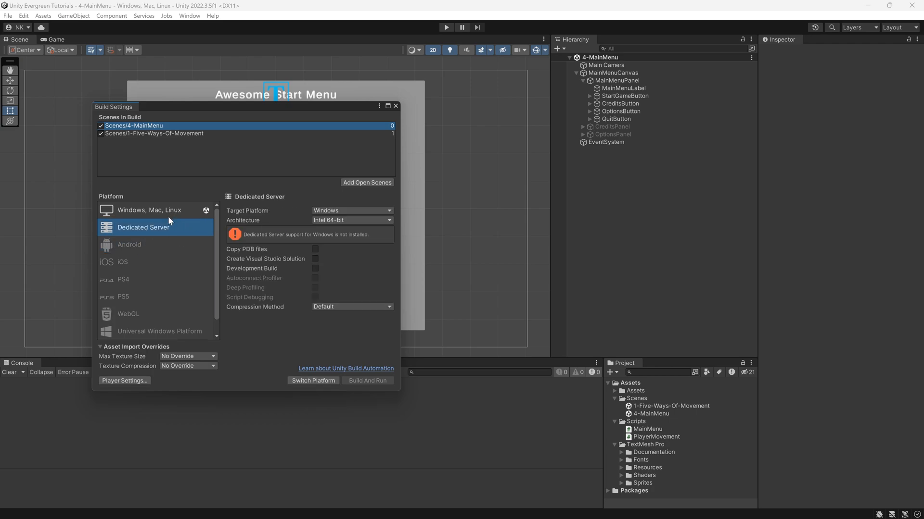
pyautogui.click(149, 211)
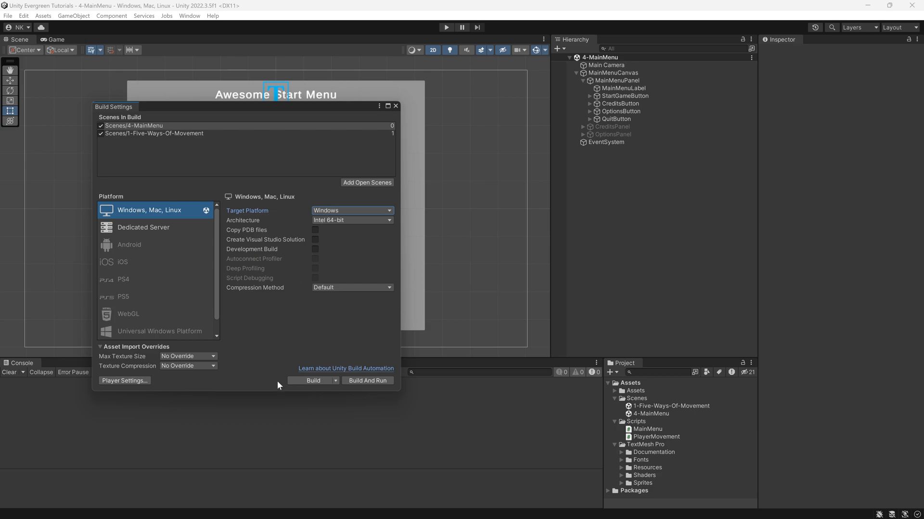
# Build to a new Builds folder and launch Unity Evergreen Tutorials.exe.
pyautogui.click(313, 381)
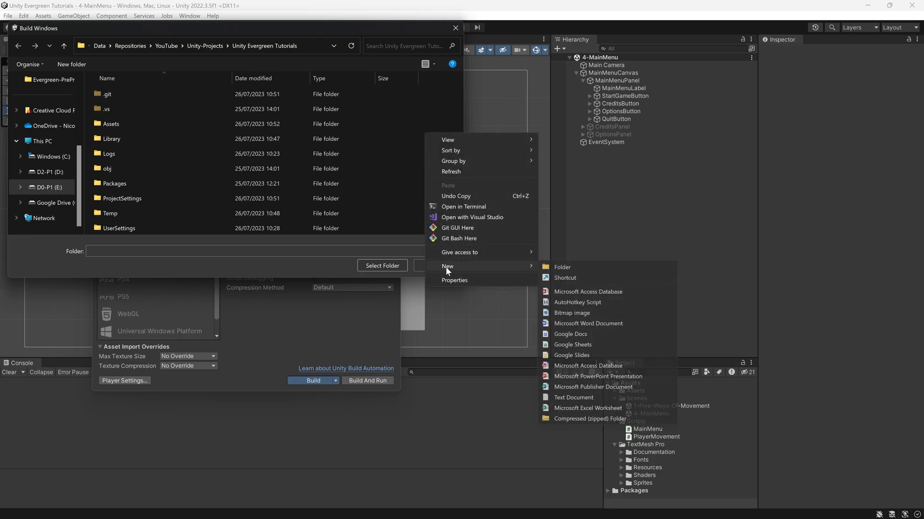
pyautogui.click(561, 267)
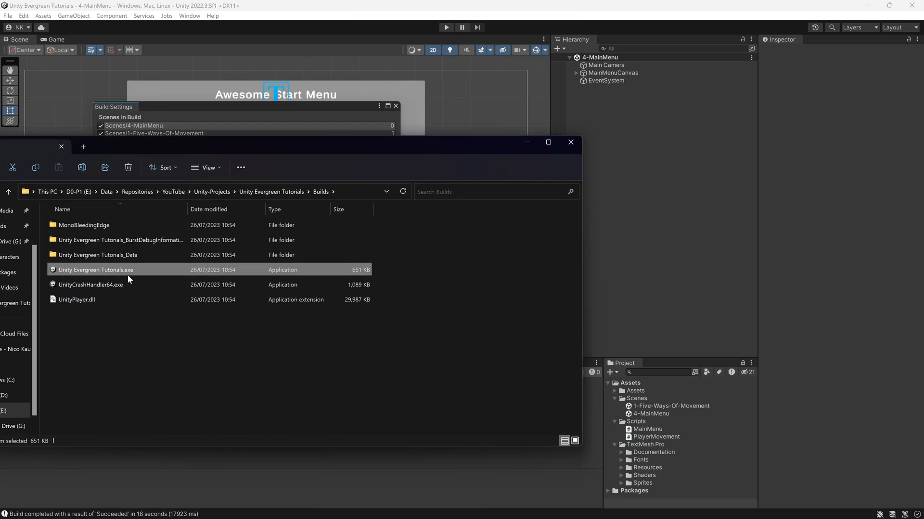
pyautogui.doubleClick(96, 270)
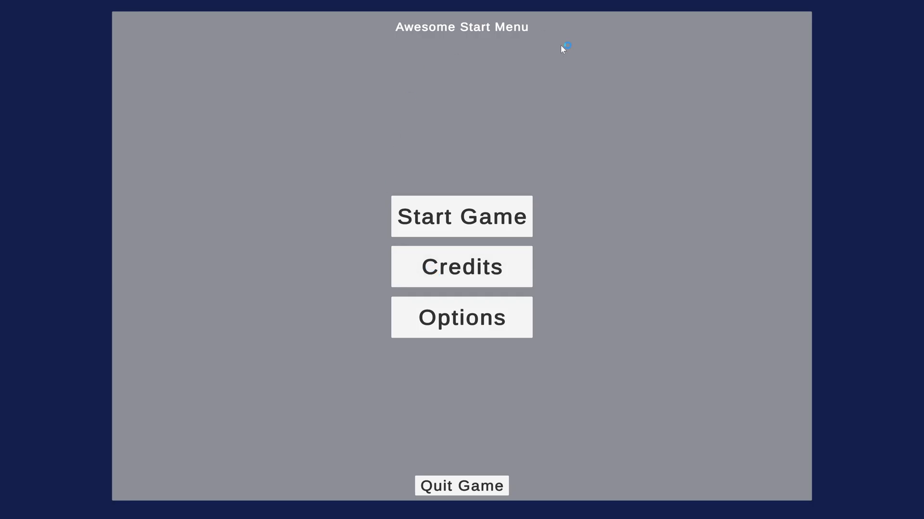
# Visit Credits, return to the start menu, then view Options with its volume slider.
pyautogui.click(461, 267)
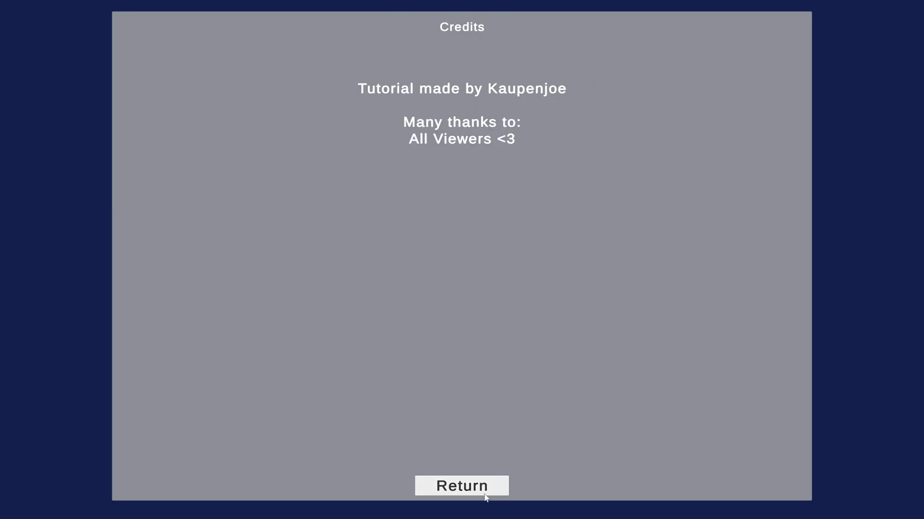
pyautogui.click(461, 486)
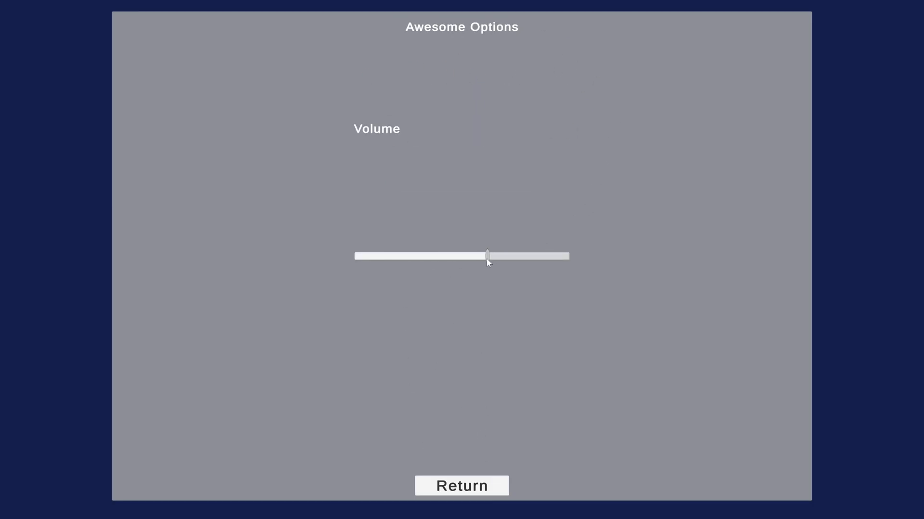
pyautogui.click(461, 485)
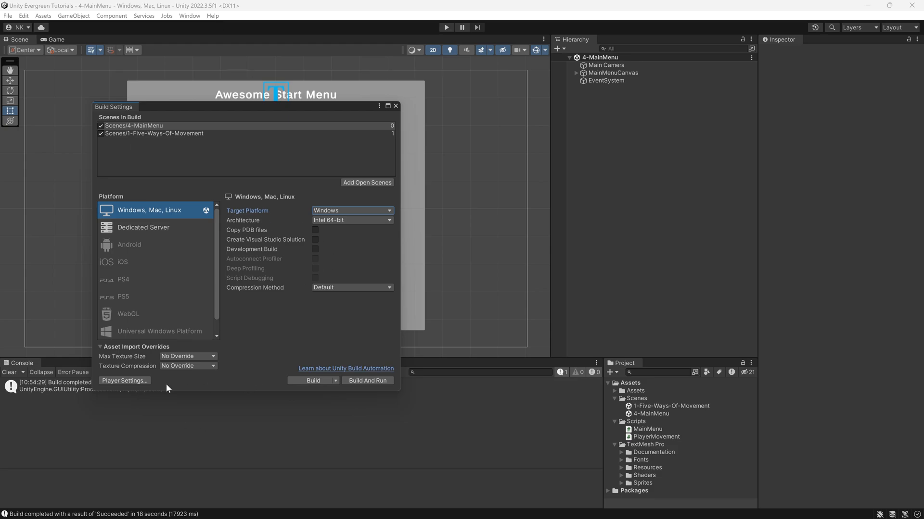
pyautogui.moveTo(163, 393)
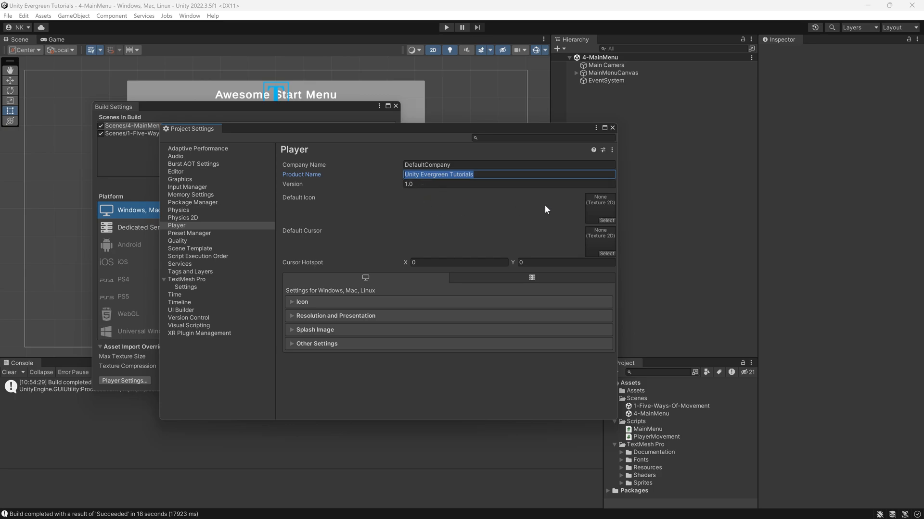
pyautogui.moveTo(568, 261)
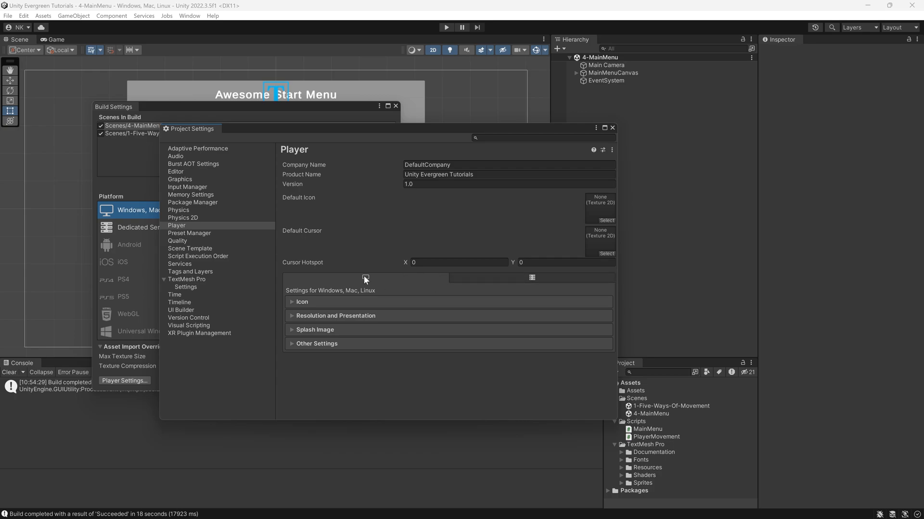
pyautogui.moveTo(379, 288)
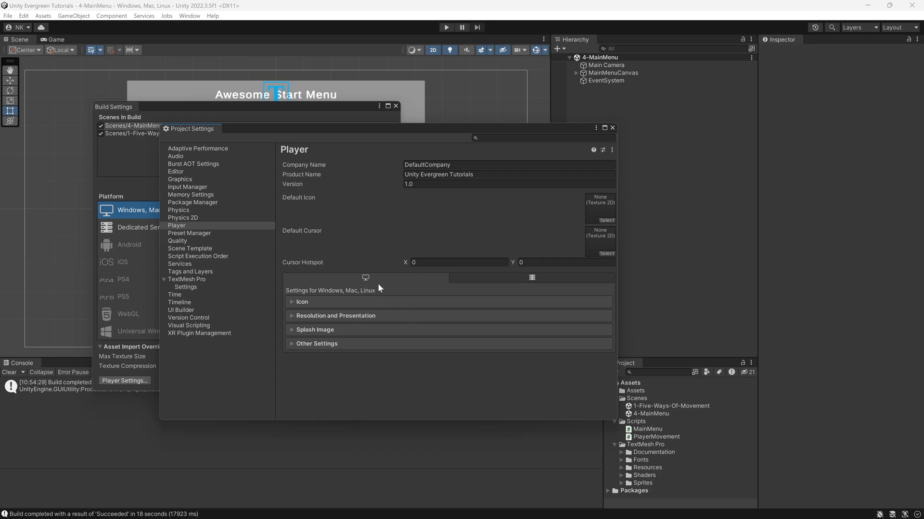
pyautogui.click(612, 128)
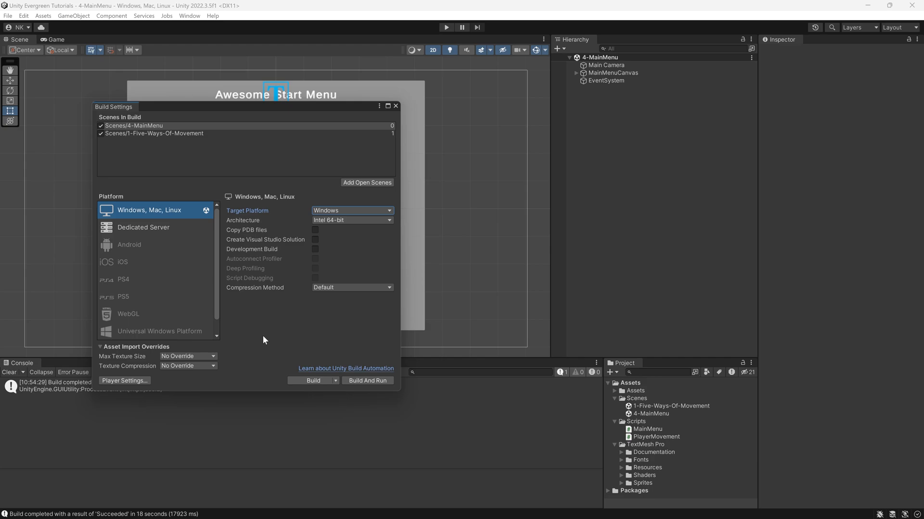
pyautogui.moveTo(99, 393)
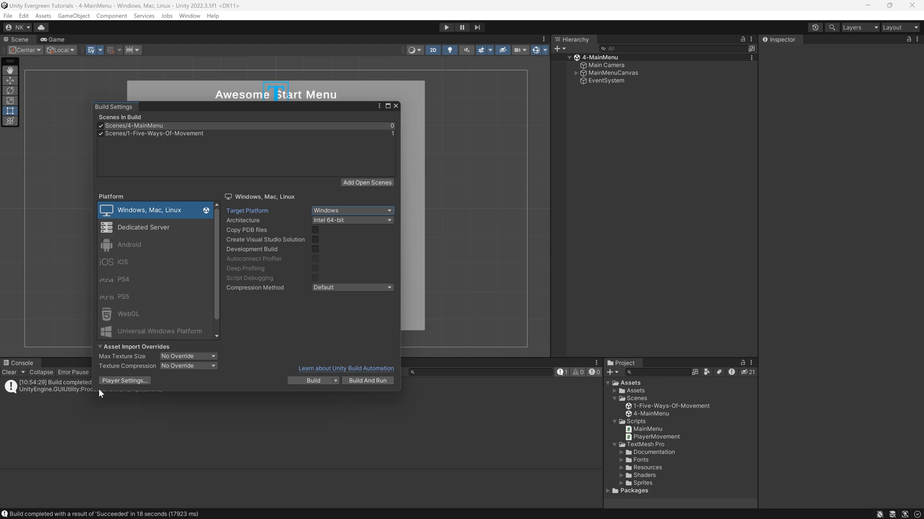
pyautogui.moveTo(303, 110)
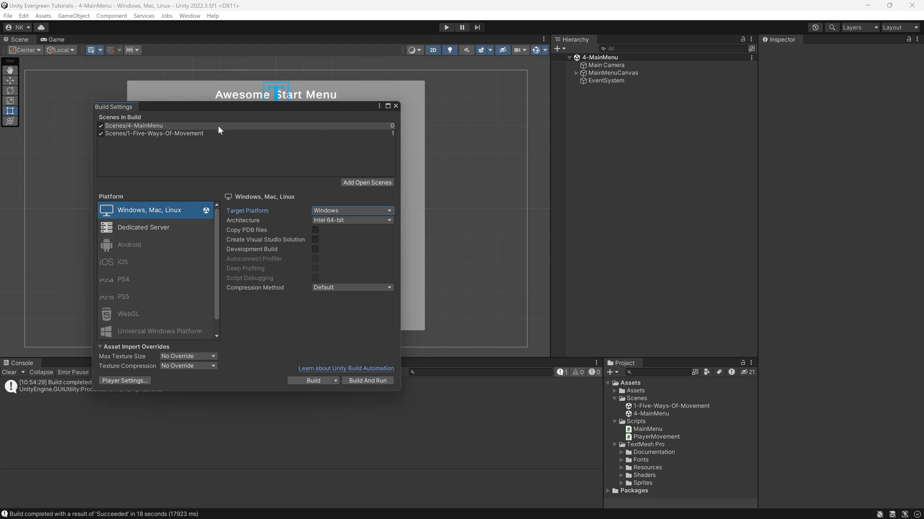
# Select 4-MainMenu in the build list and close Build Settings.
pyautogui.click(134, 125)
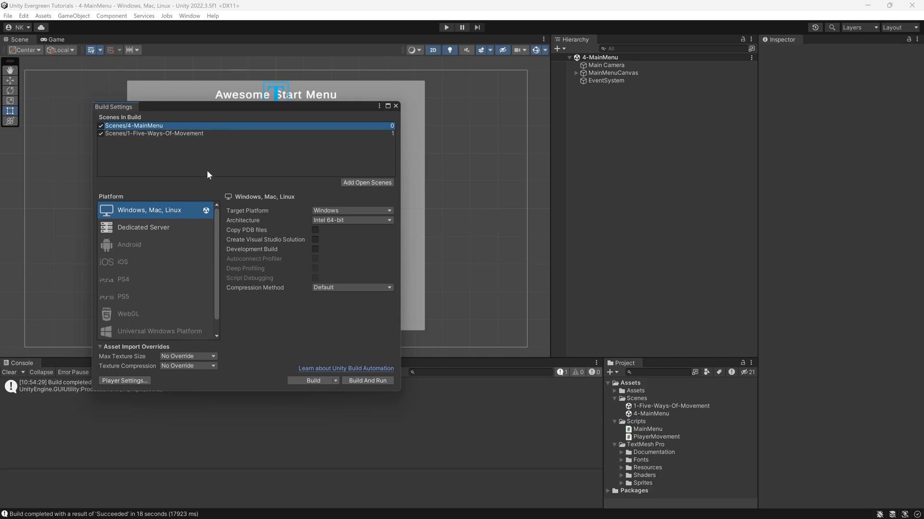
pyautogui.click(395, 106)
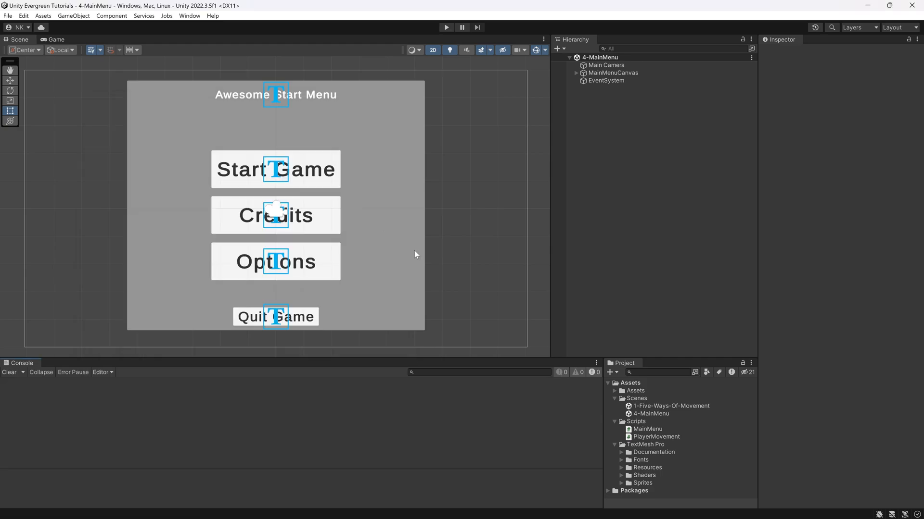
pyautogui.moveTo(421, 250)
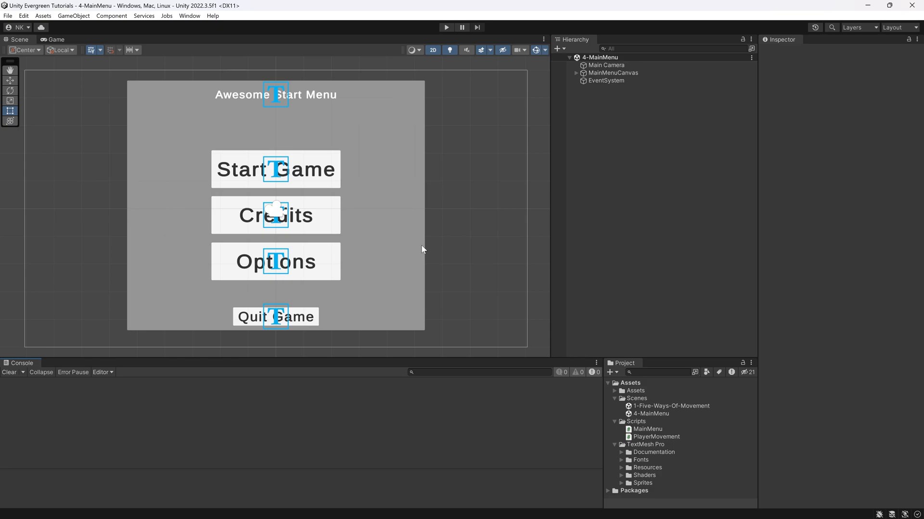